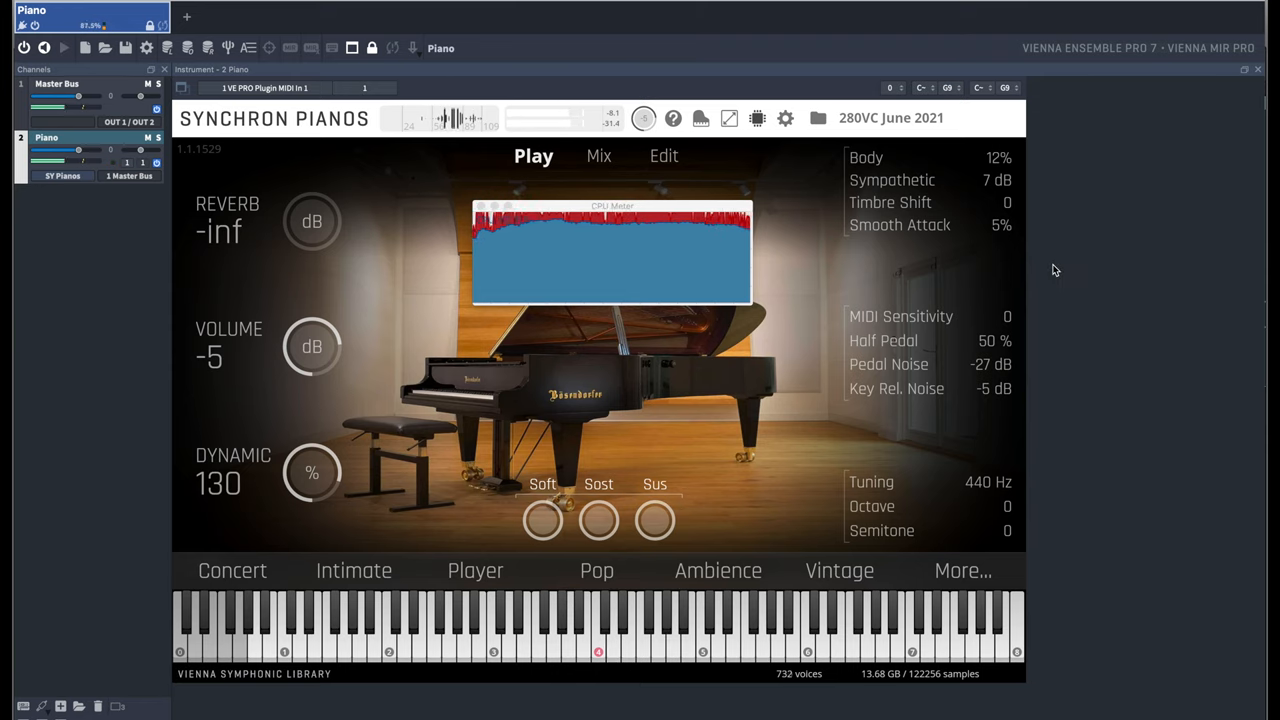
Review the piano's Mix and Edit views, set Sympathetic to 7 dB and nudge Max Voices / Mic.
{"action": "left_click", "coordinate": [598, 155]}
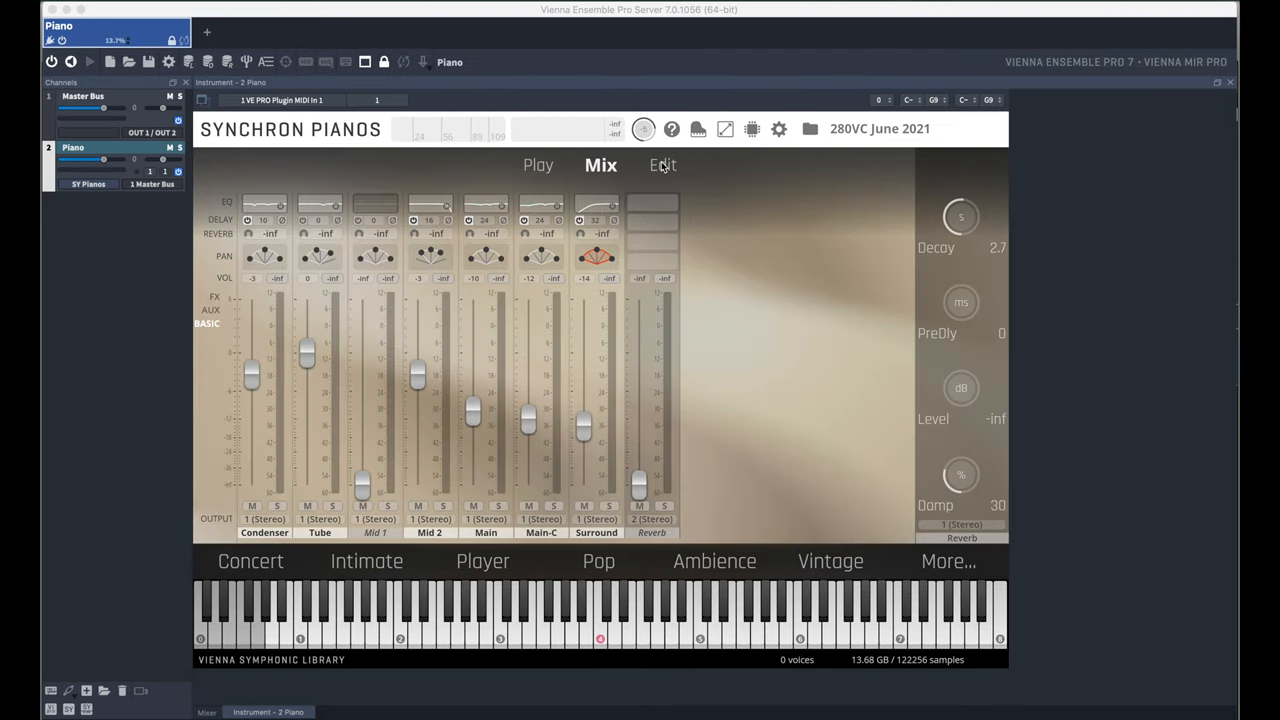
{"action": "left_click", "coordinate": [663, 165]}
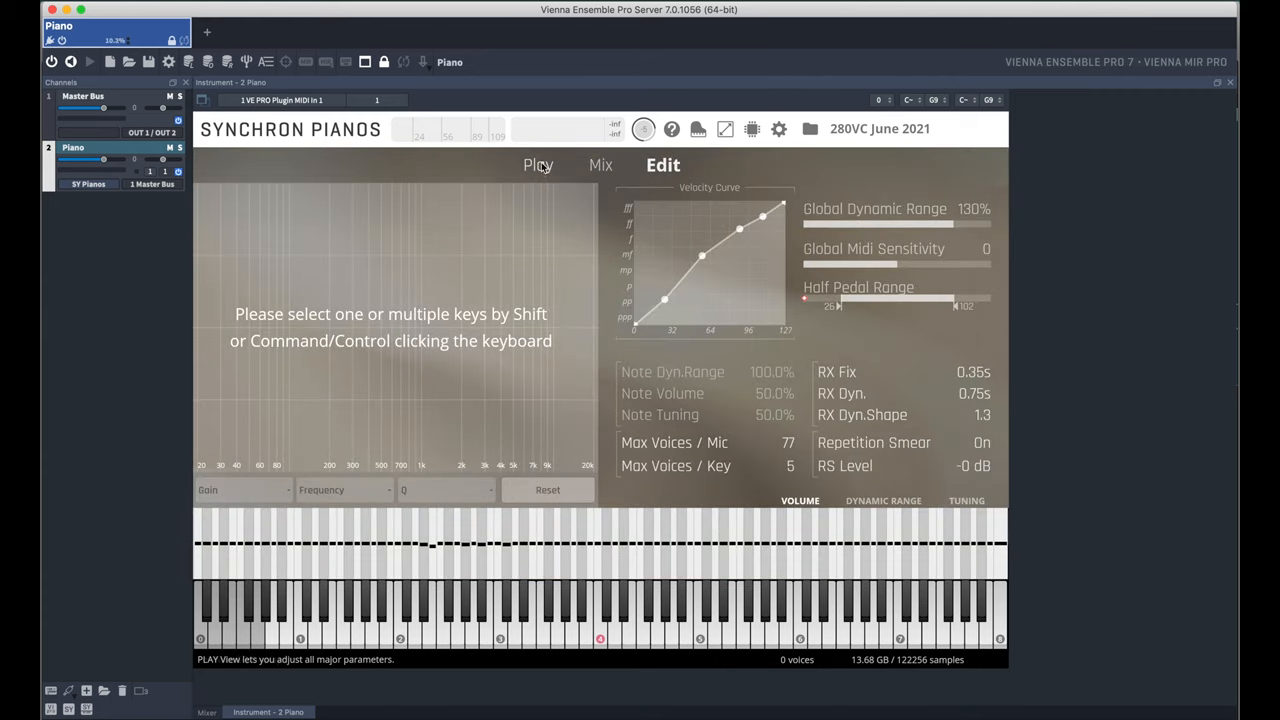
{"action": "left_click", "coordinate": [538, 165]}
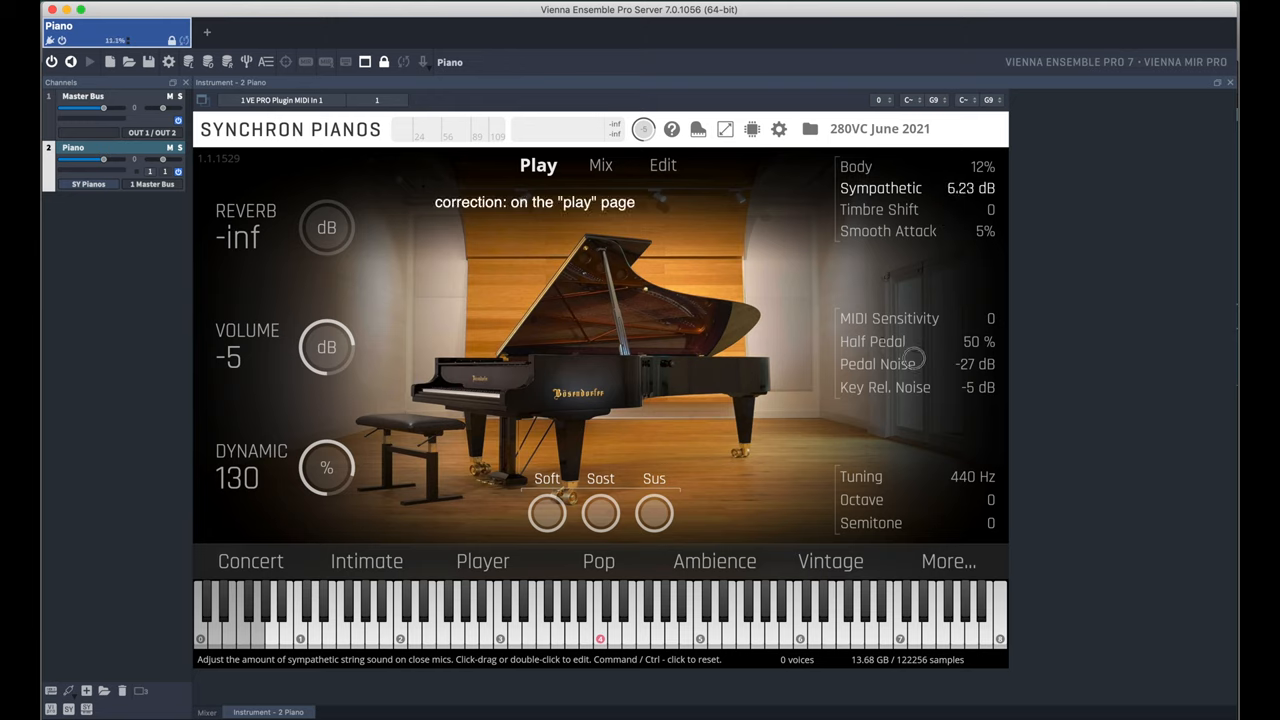
{"action": "double_click", "coordinate": [935, 188]}
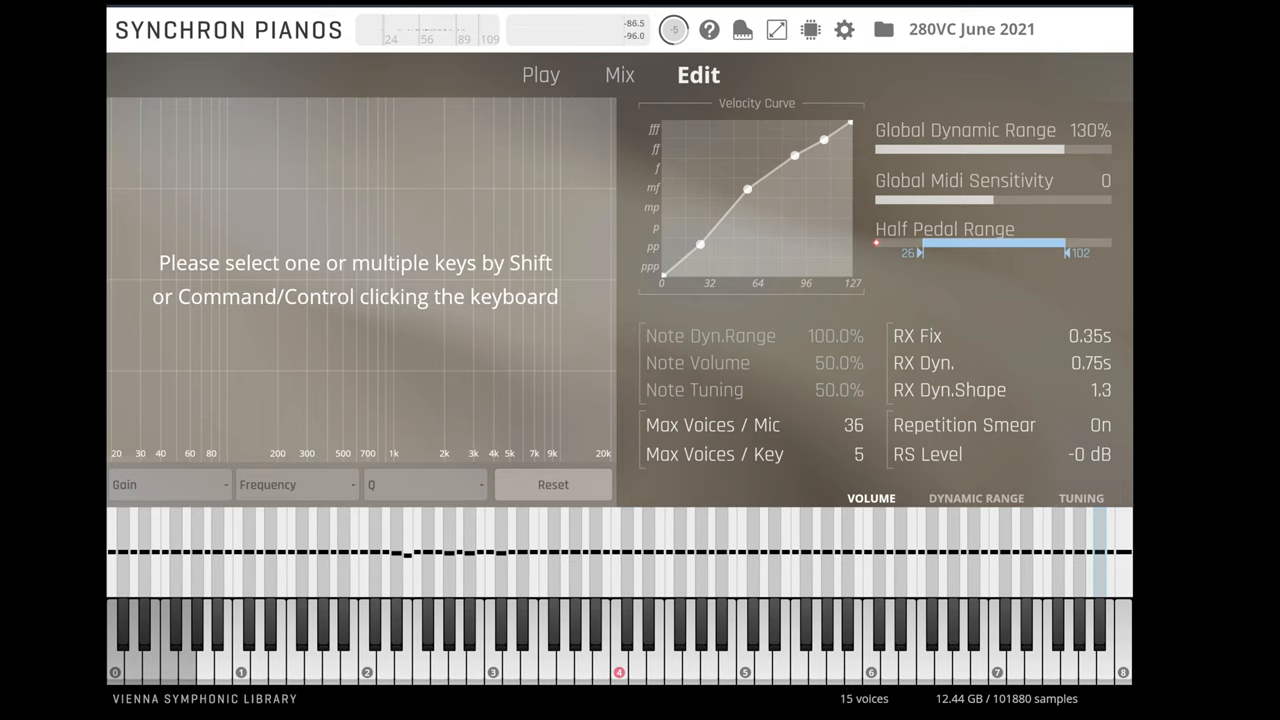
{"action": "left_click_drag", "start_coordinate": [853, 424], "coordinate": [853, 434]}
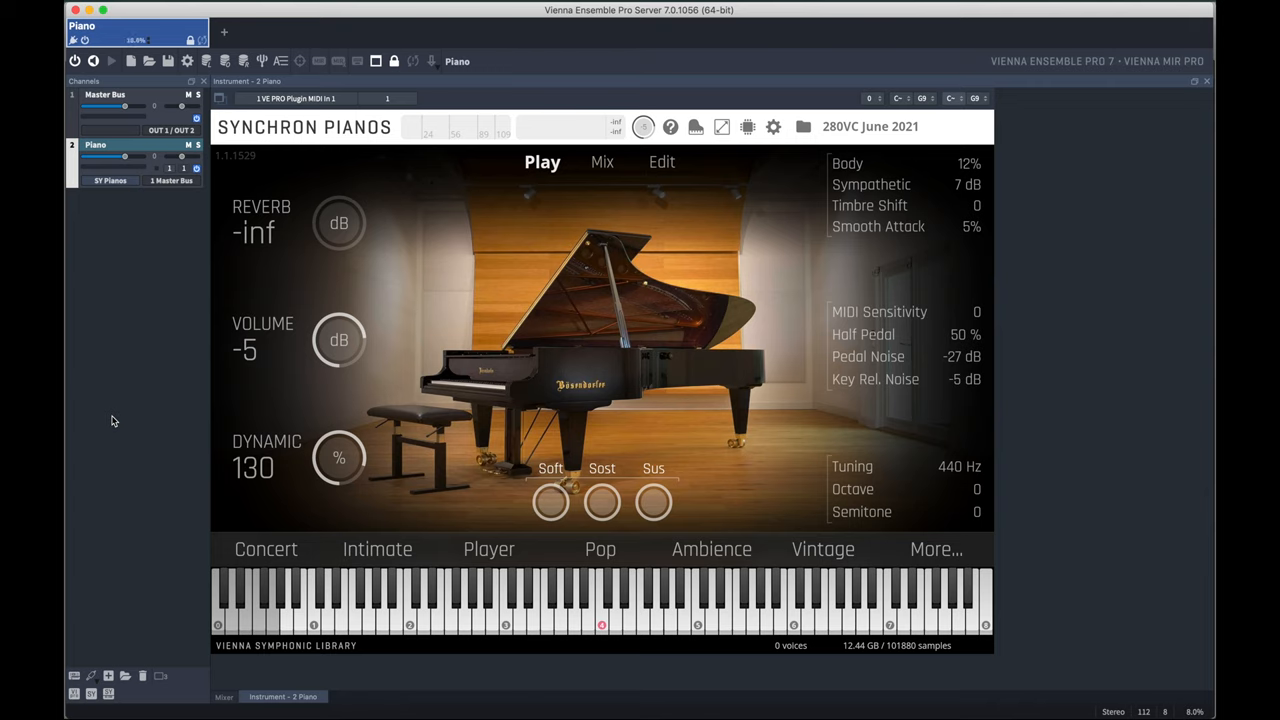
{"action": "mouse_move", "coordinate": [662, 162]}
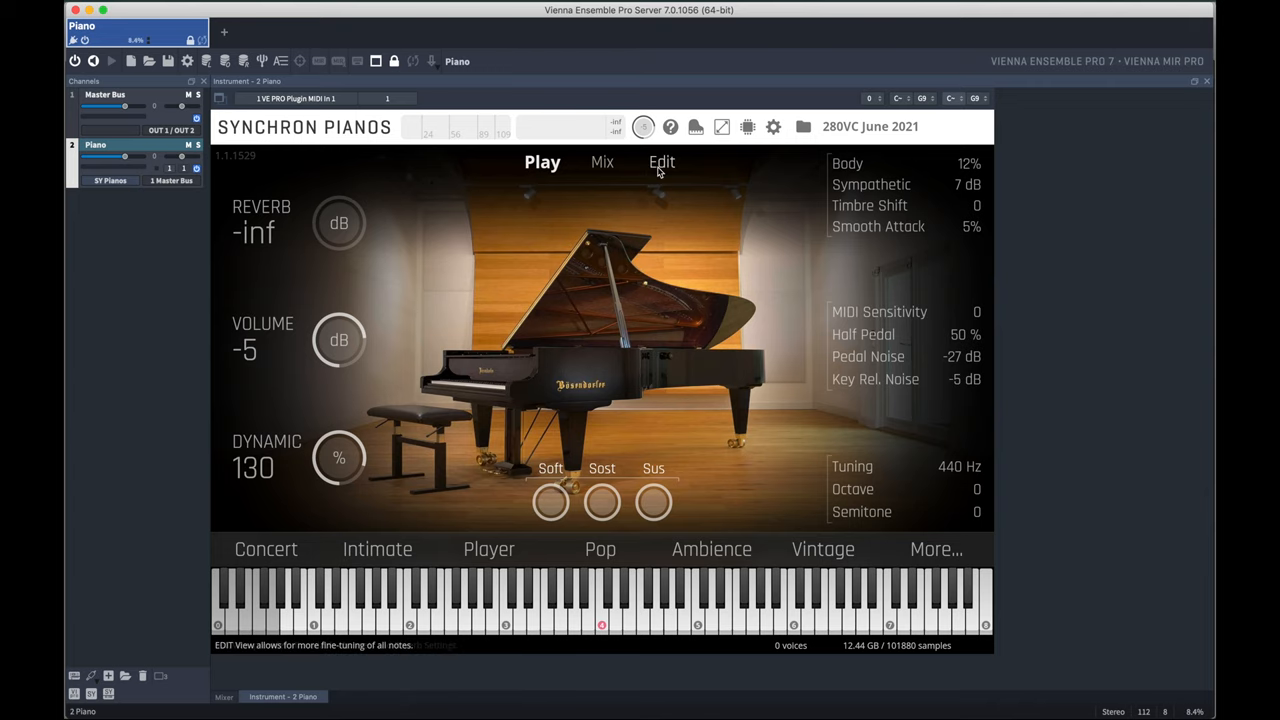
Raise the piano's Max Voices / Mic to 1024, check the Mix view and return to Play.
{"action": "left_click", "coordinate": [662, 161]}
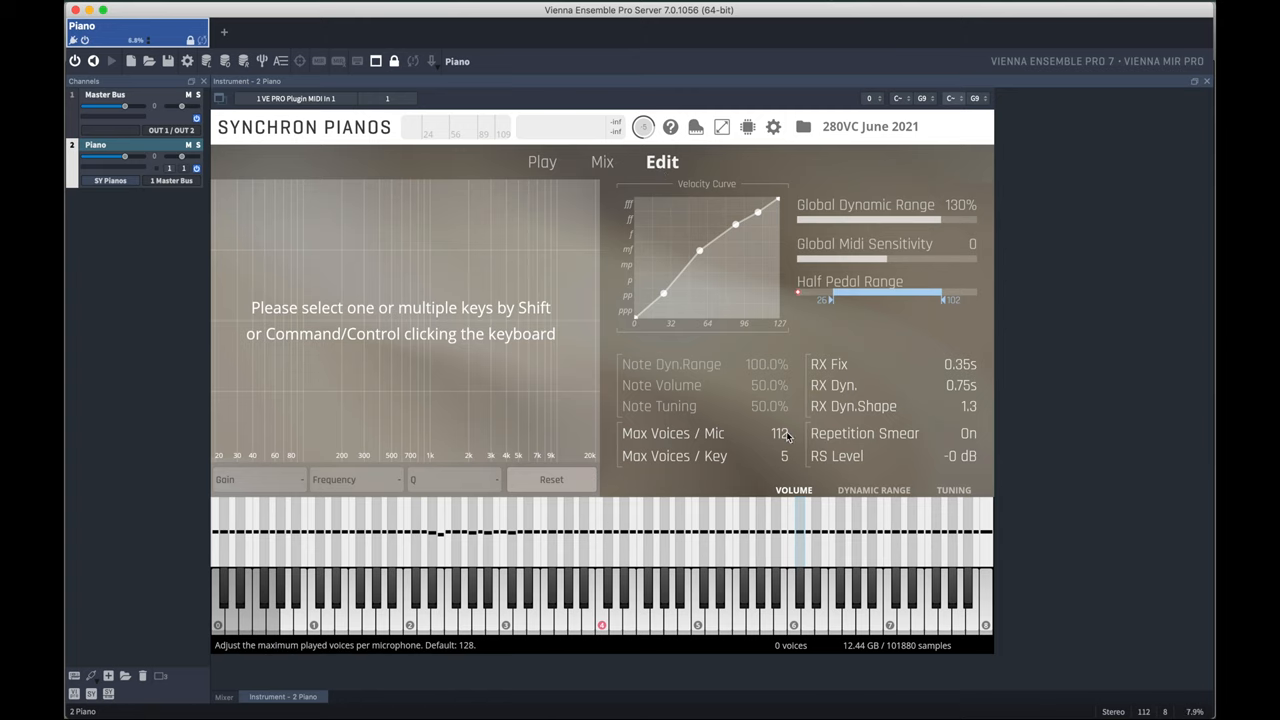
{"action": "left_click_drag", "start_coordinate": [776, 433], "coordinate": [776, 200]}
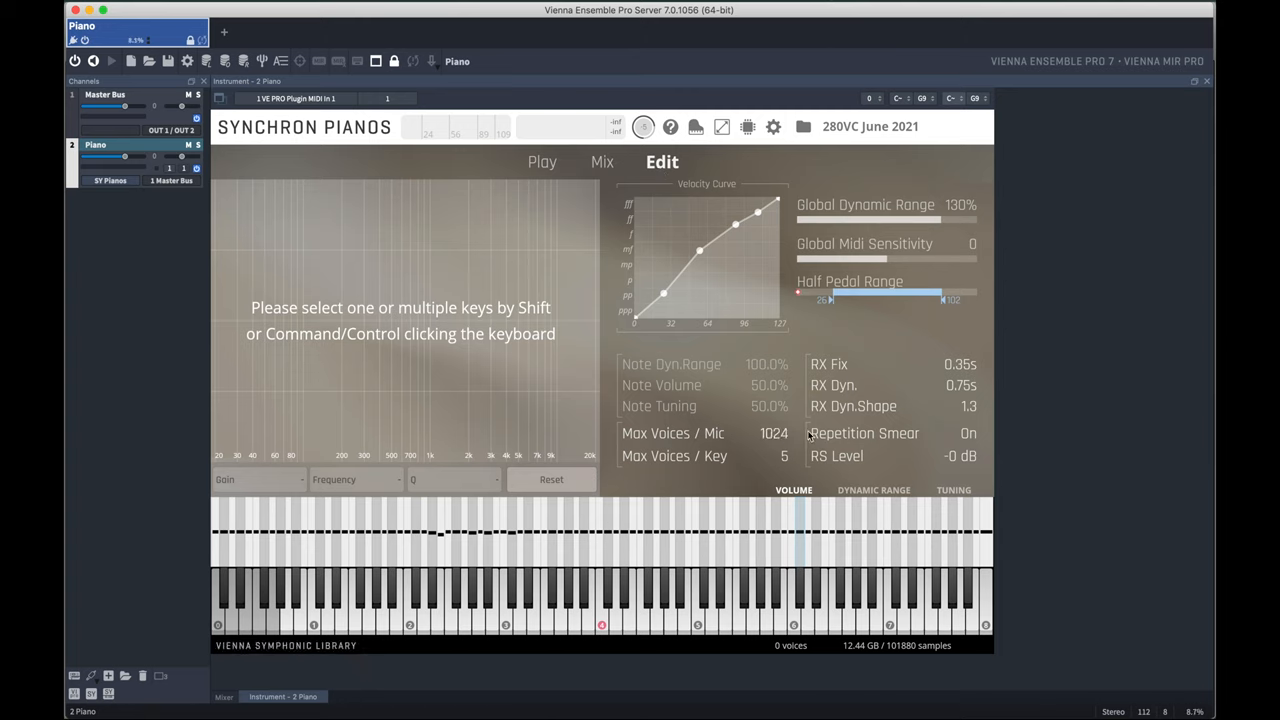
{"action": "left_click", "coordinate": [602, 161]}
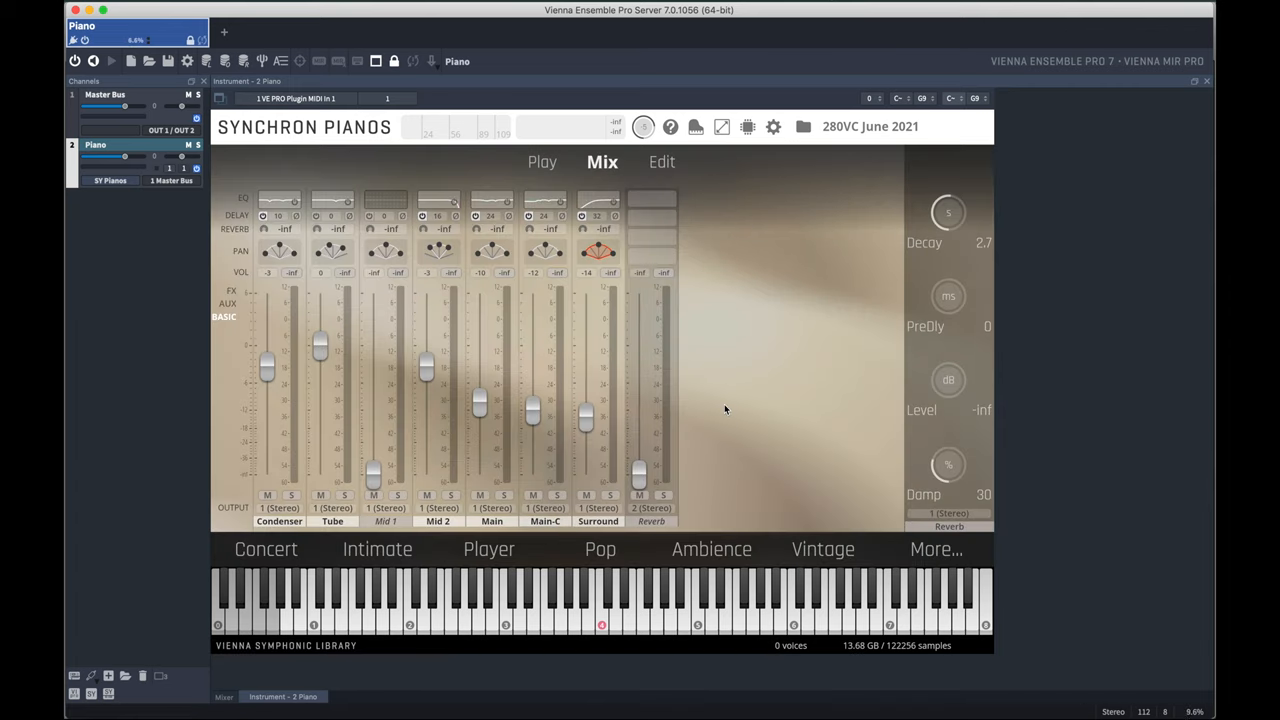
{"action": "left_click", "coordinate": [542, 161]}
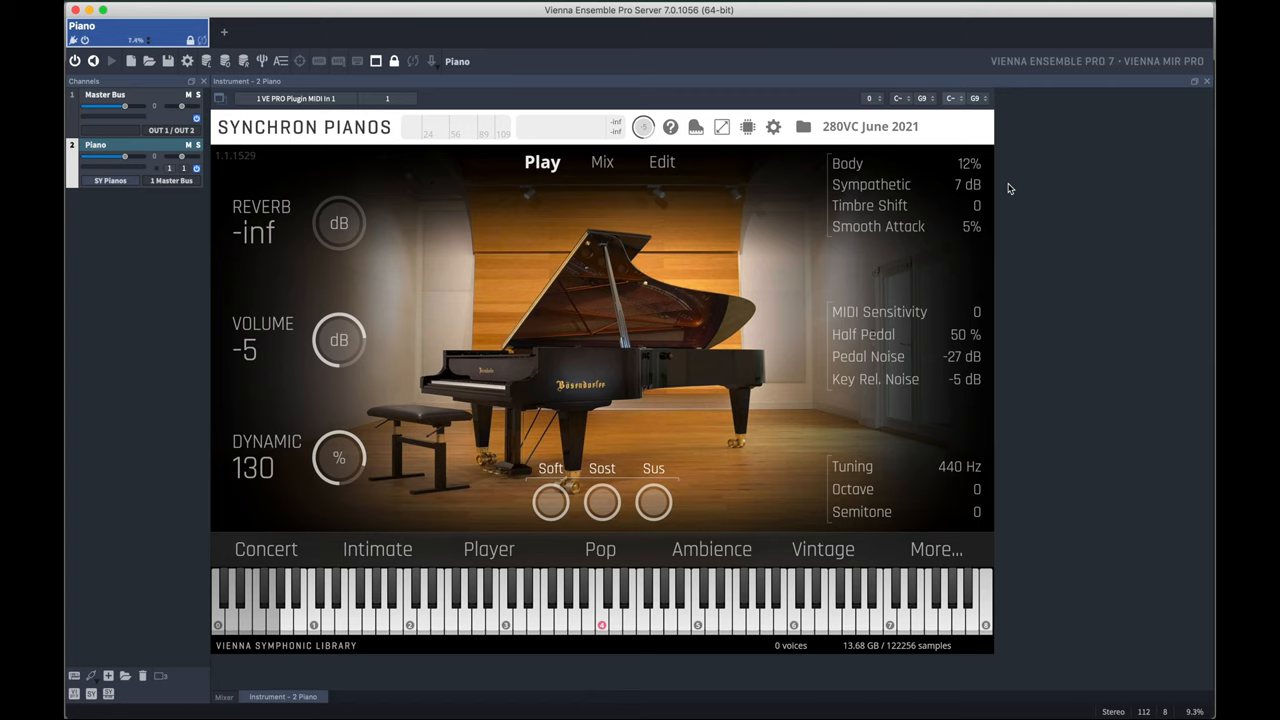
Duplicate the piano channel until six Synchron Pianos channels fill the channel list.
{"action": "left_click", "coordinate": [120, 145]}
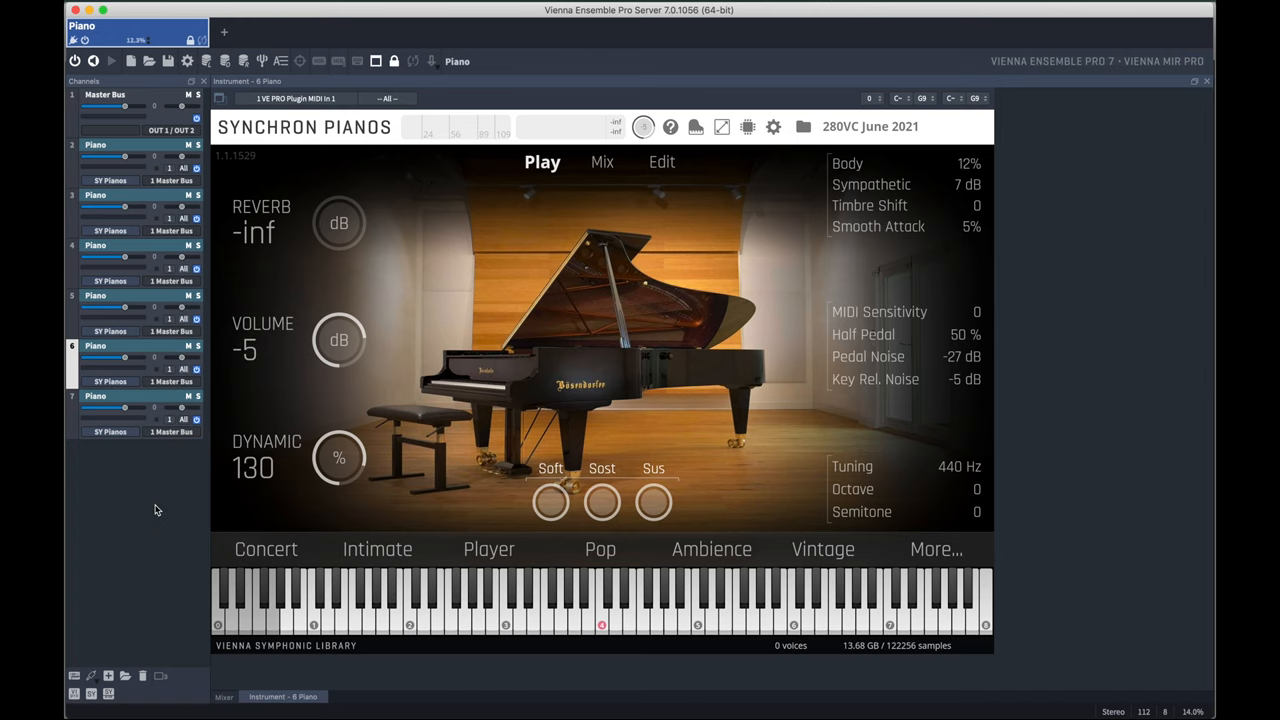
{"action": "mouse_move", "coordinate": [184, 469]}
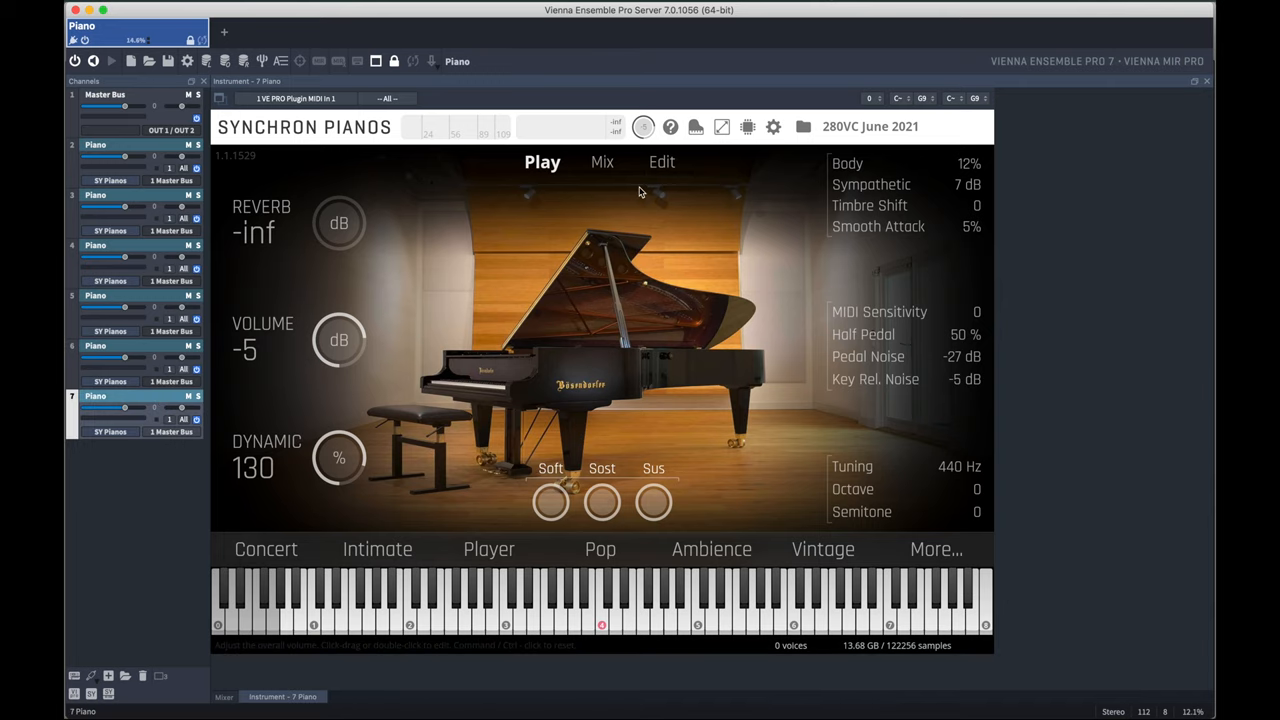
Deactivate unused mic channels on pianos 7, 6 and 4 so each plays a single microphone.
{"action": "left_click", "coordinate": [602, 161]}
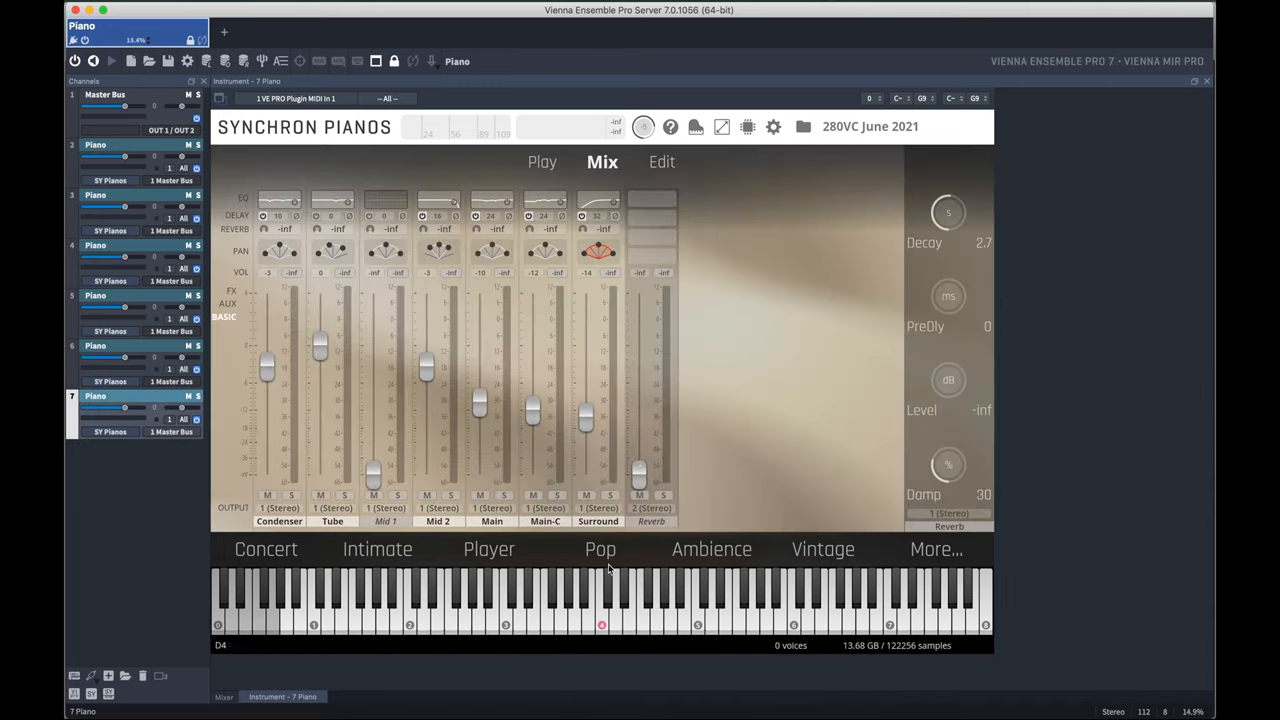
{"action": "left_click", "coordinate": [438, 521]}
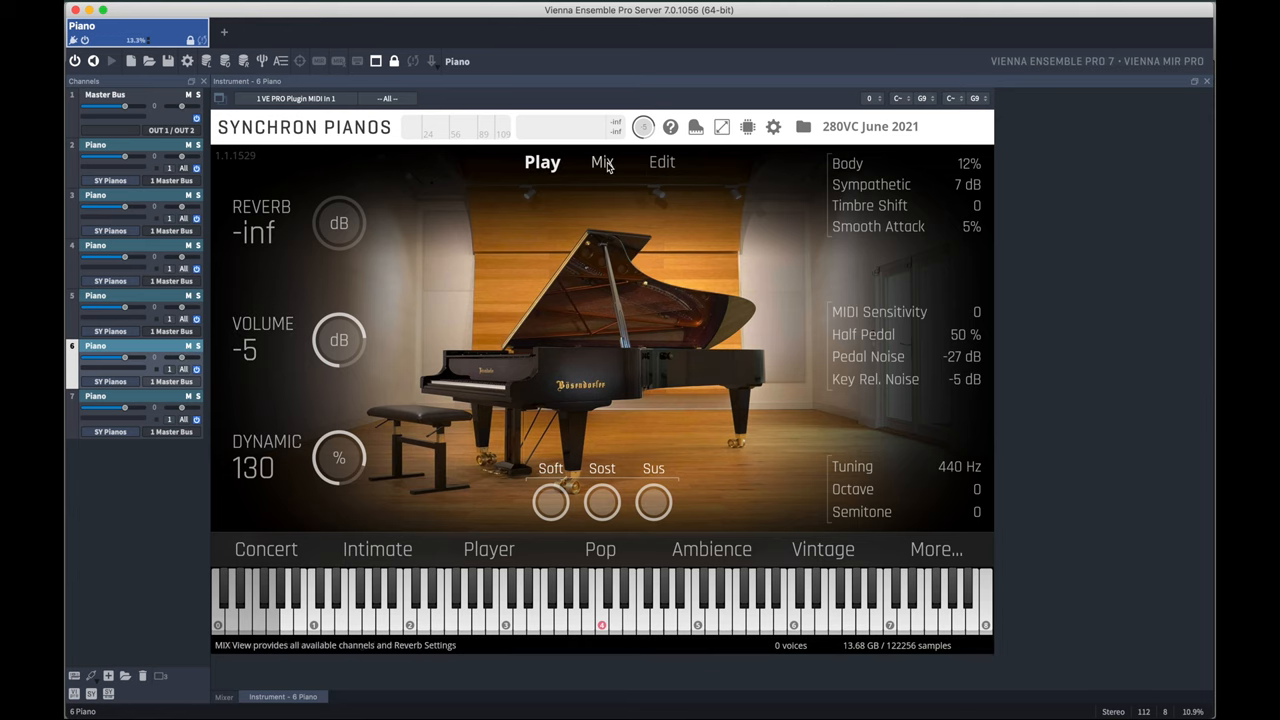
{"action": "left_click", "coordinate": [602, 162]}
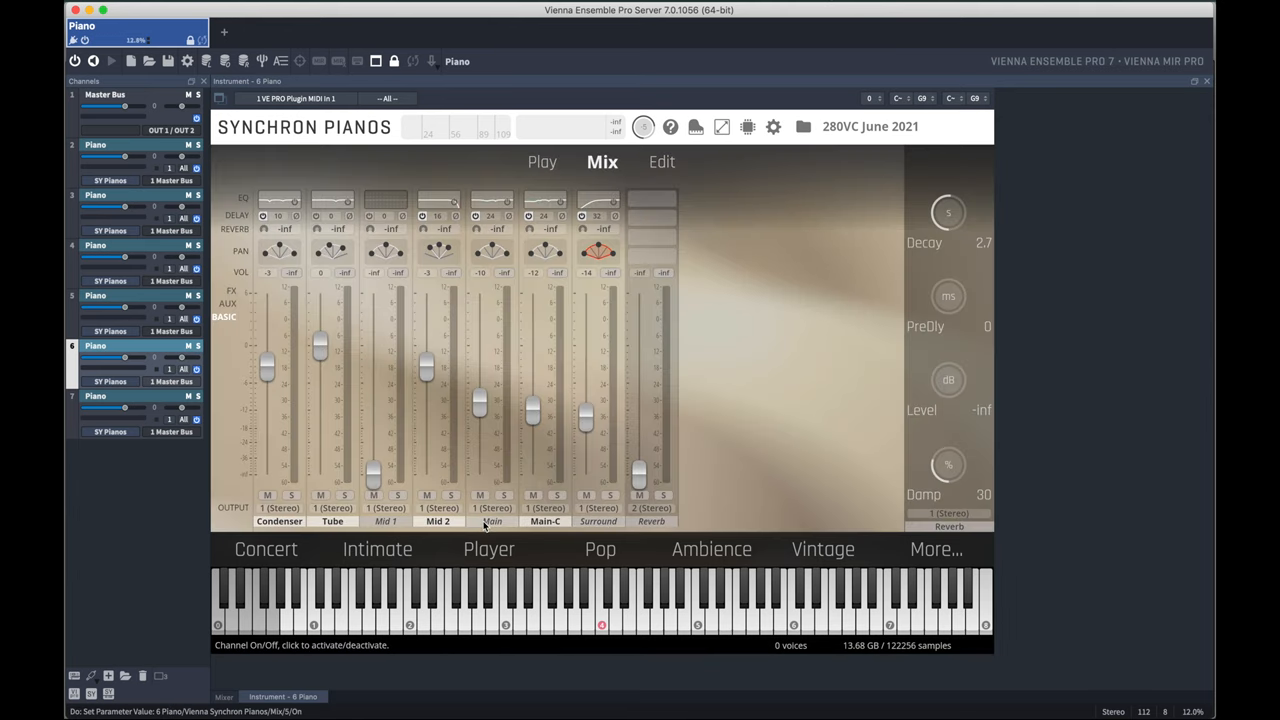
{"action": "left_click", "coordinate": [542, 161]}
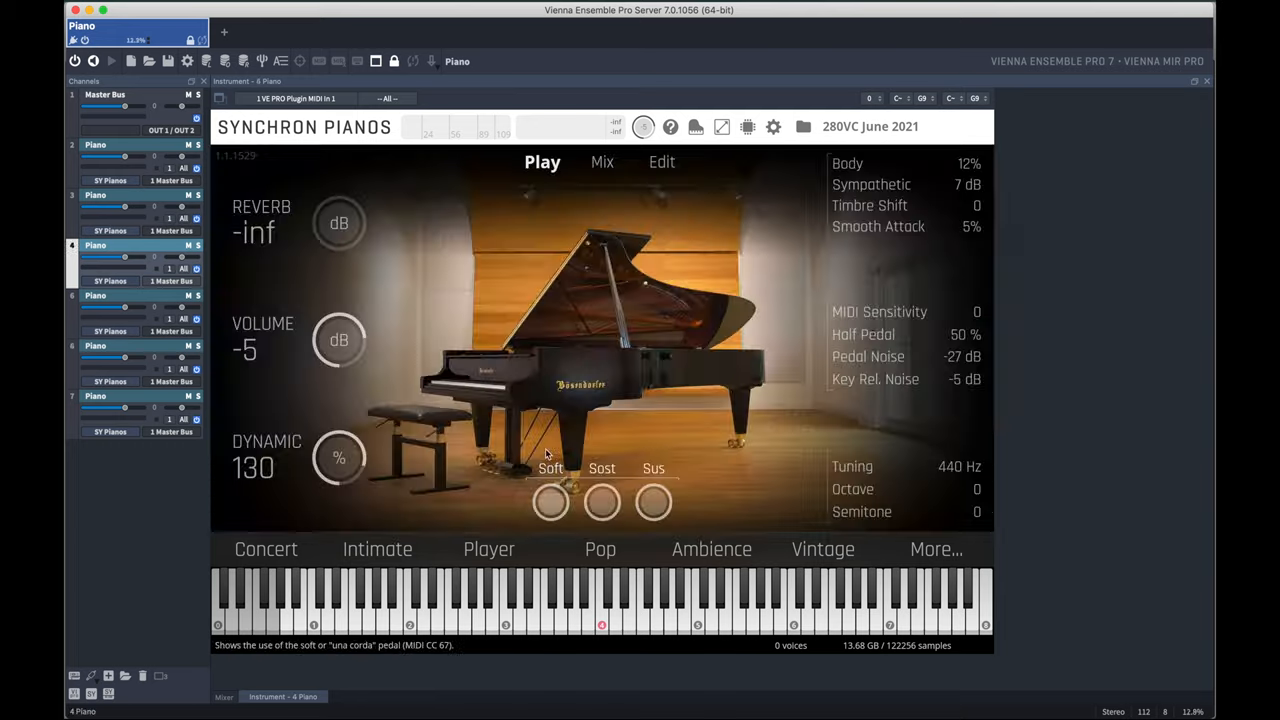
{"action": "left_click", "coordinate": [601, 161]}
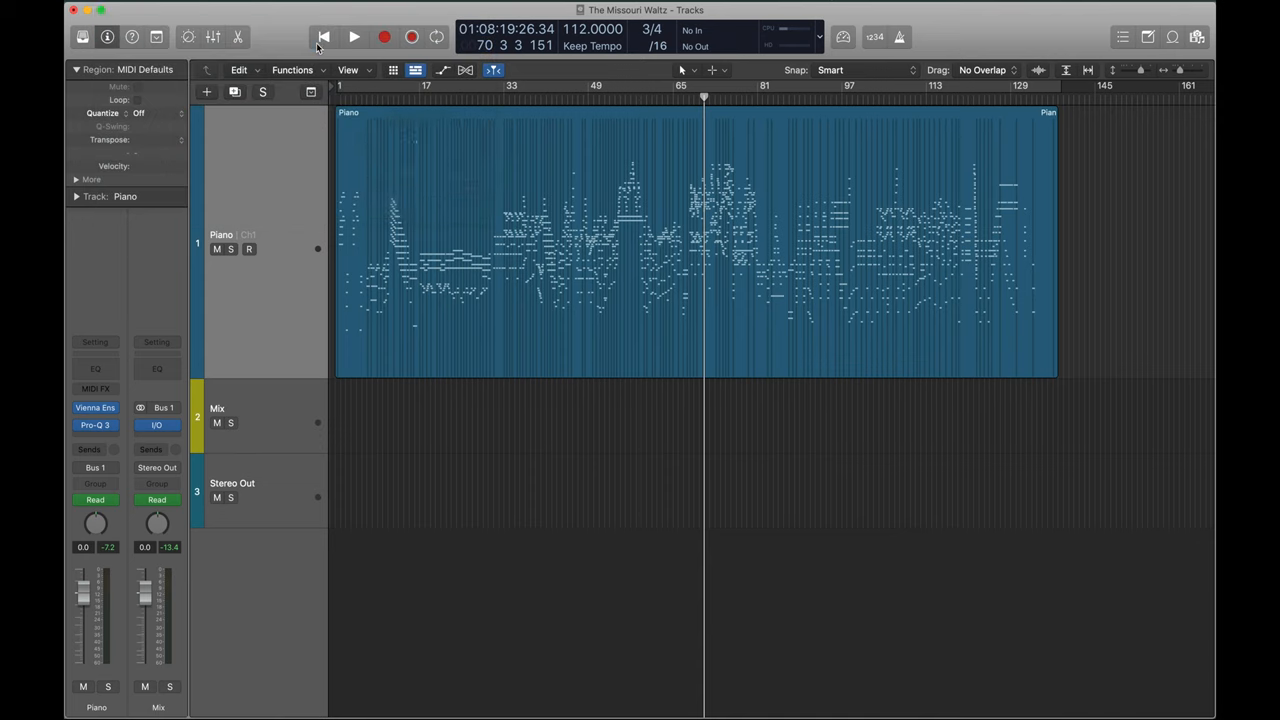
Rewind playback to the start and choose the VE Pro plugin's buffer amount.
{"action": "left_click", "coordinate": [617, 269]}
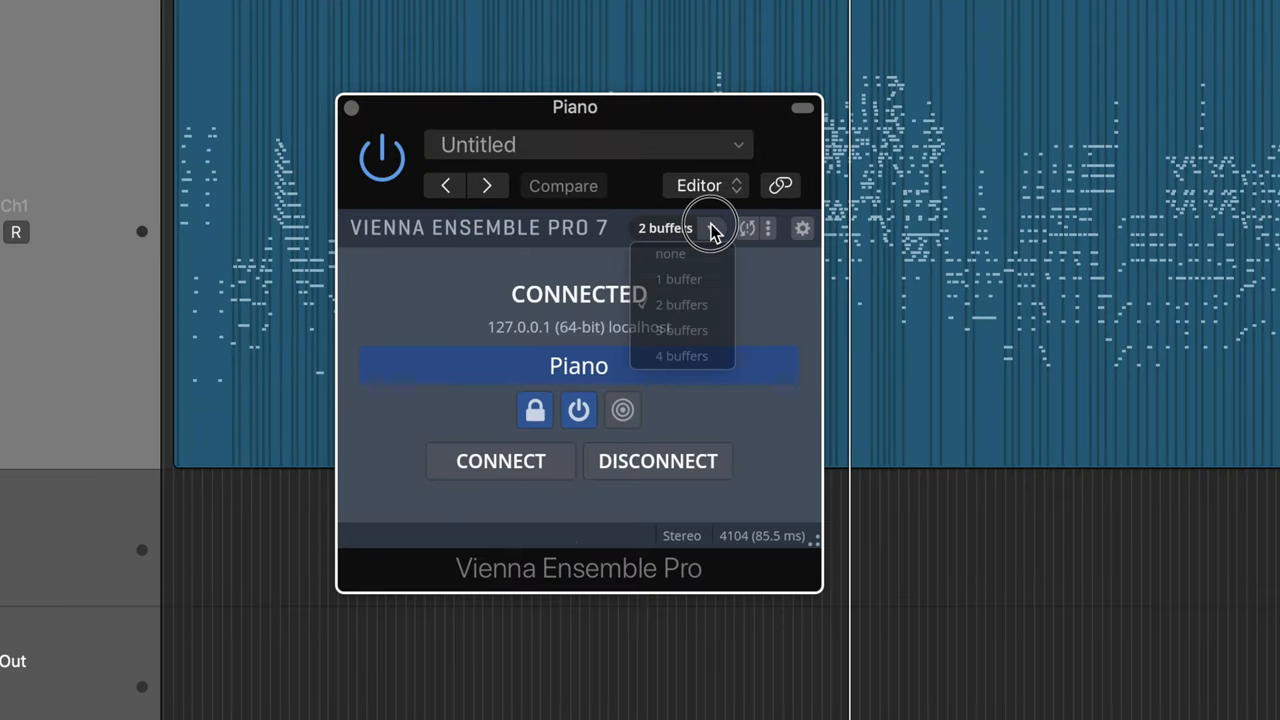
{"action": "left_click", "coordinate": [682, 356]}
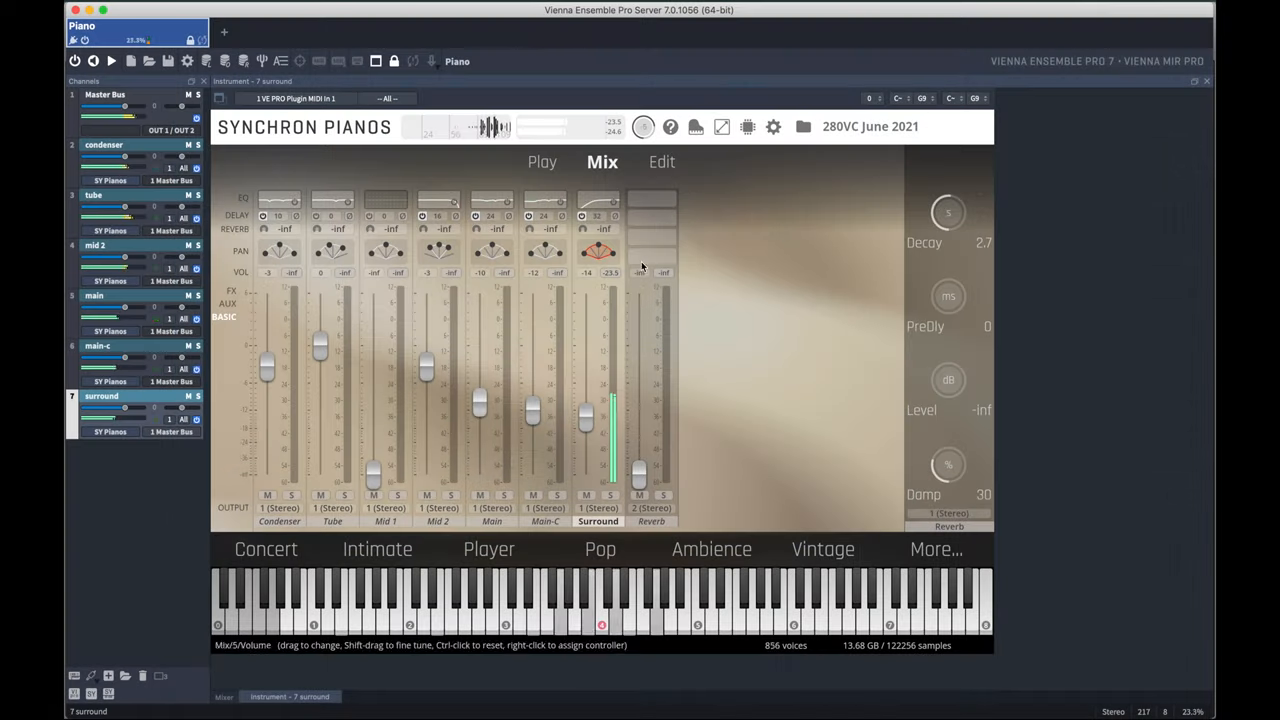
Select the 'main' piano instance and show the real-time CPU meter during playback.
{"action": "left_click", "coordinate": [747, 126]}
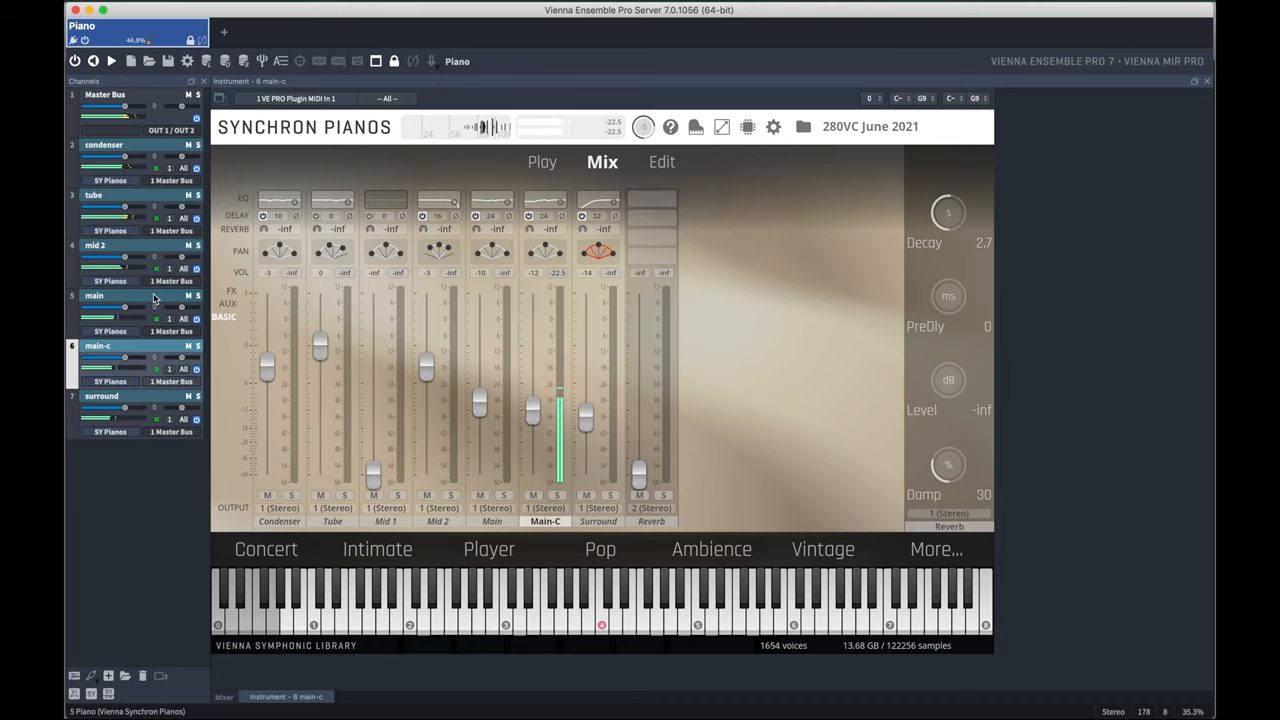
{"action": "left_click", "coordinate": [130, 296]}
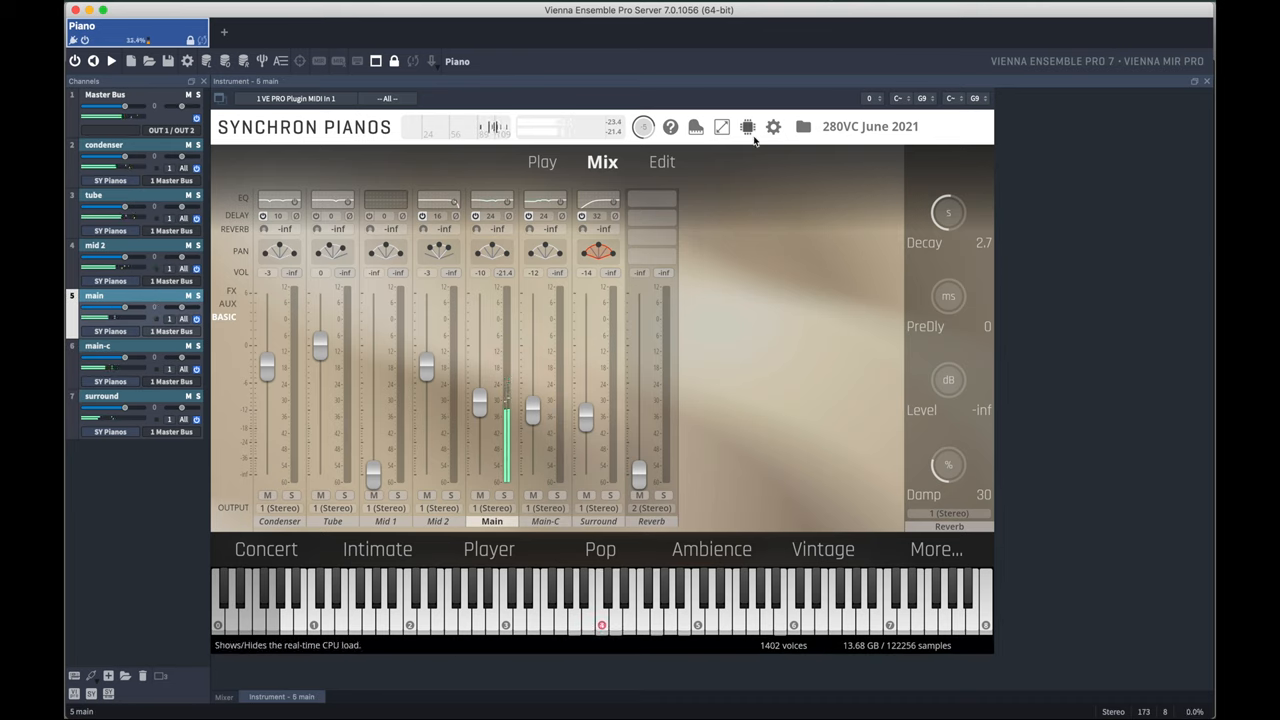
{"action": "left_click", "coordinate": [747, 127]}
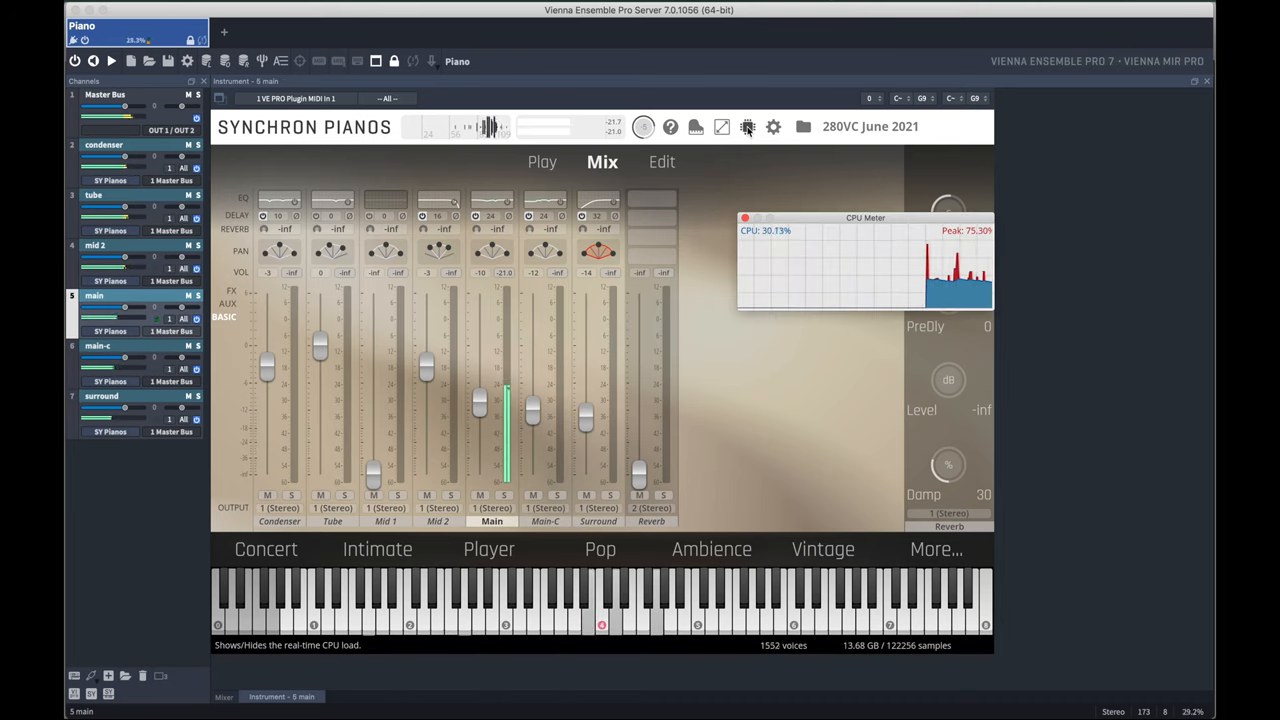